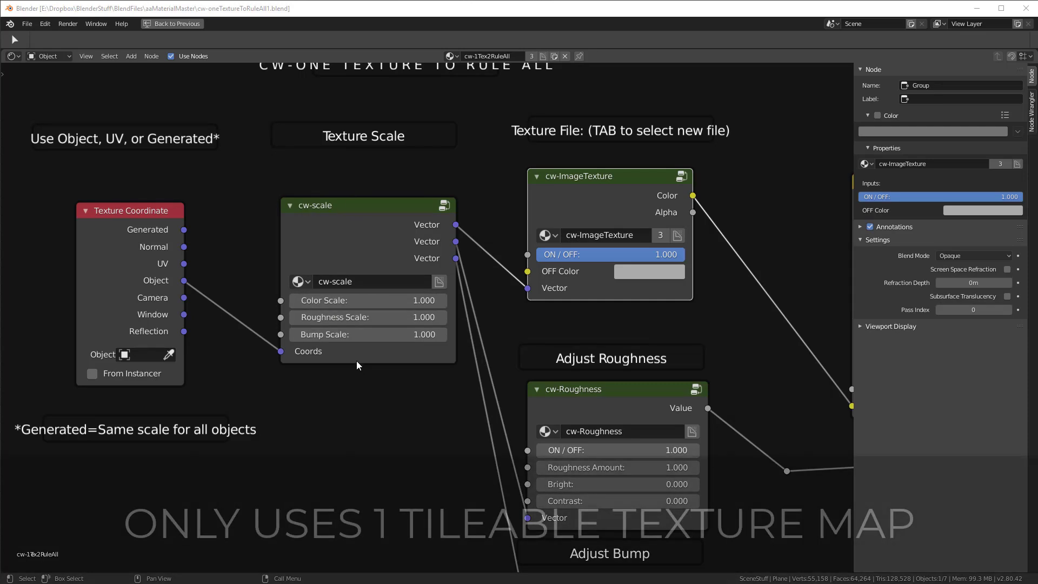
# Switch to the Layout workspace for the pasted wood cube with its cw-WOOD LIGHT material.
pyautogui.click(172, 23)
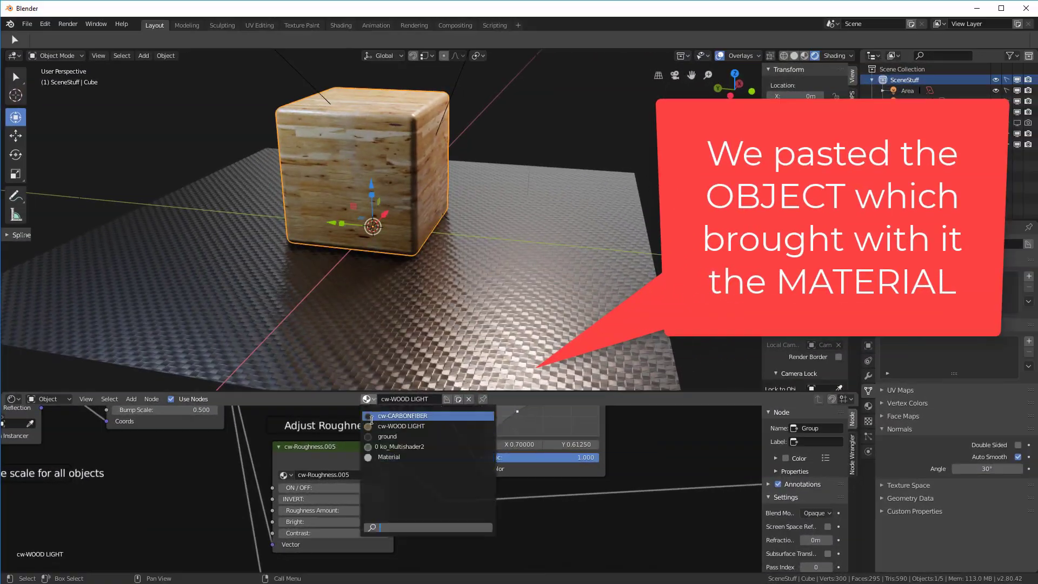
# Show the plane, cube and rounded shape with brick cw-1Tex2RuleAll material, value 0.7.
pyautogui.click(402, 416)
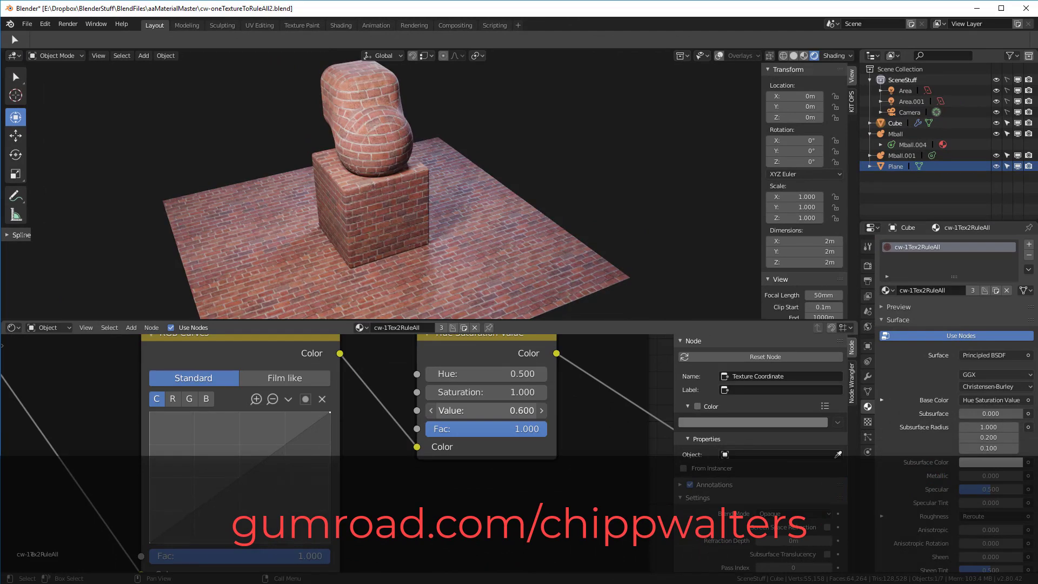
pyautogui.click(487, 409)
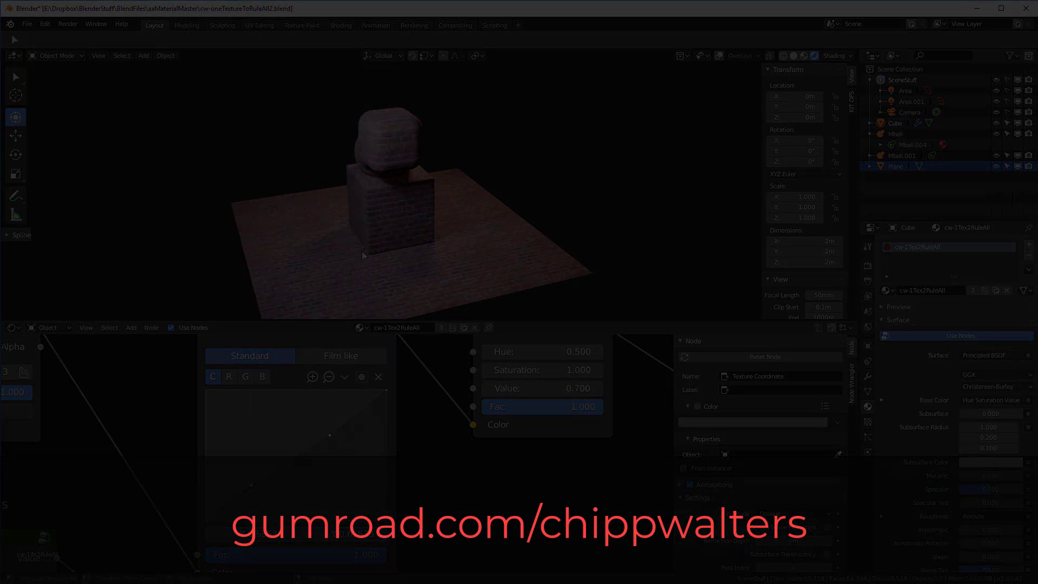